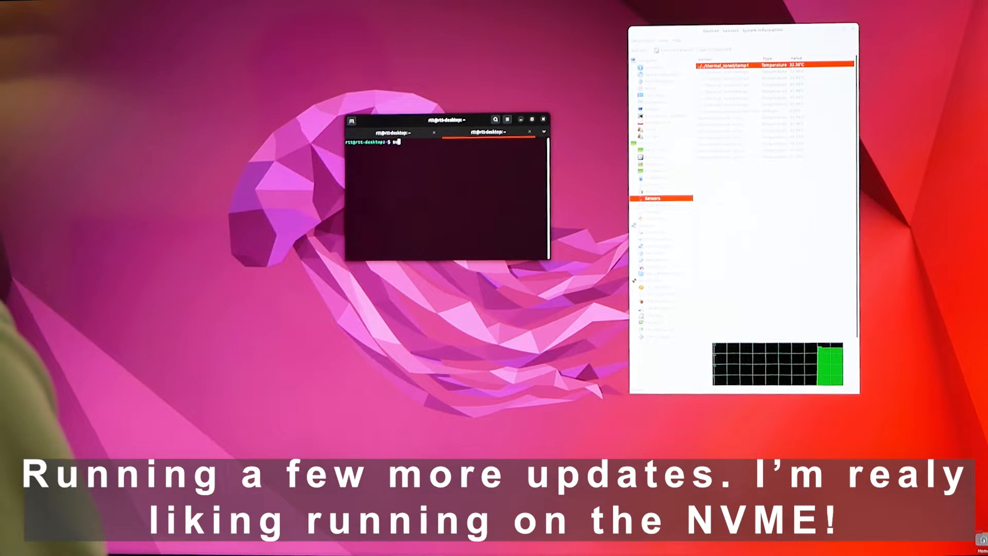
- Run 'sudo apt update' to refresh the package lists, reporting 7 upgradable packages
type("sudo apt")
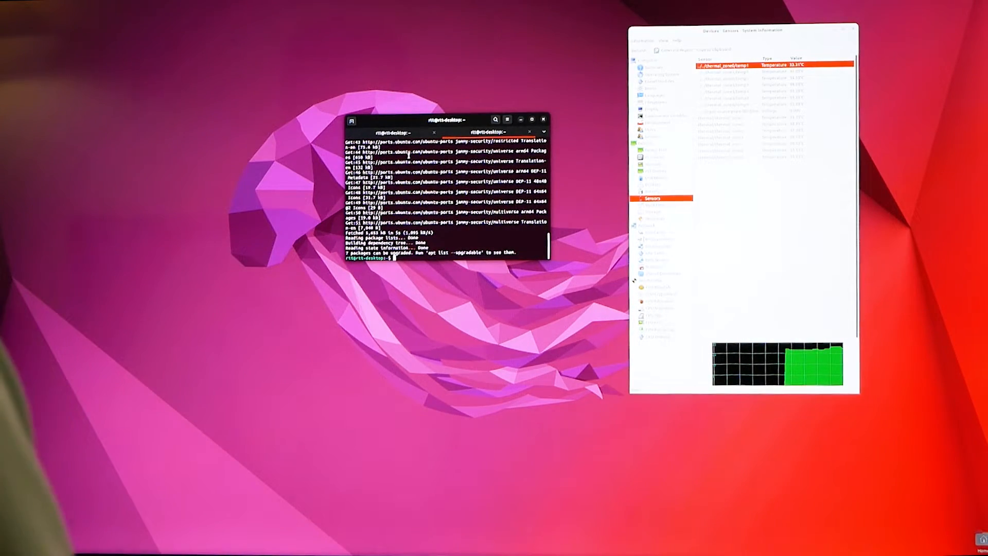
- Run 'sudo apt upgrade' and answer 'y' so the 7 package upgrades start downloading
type("sudo apt upd")
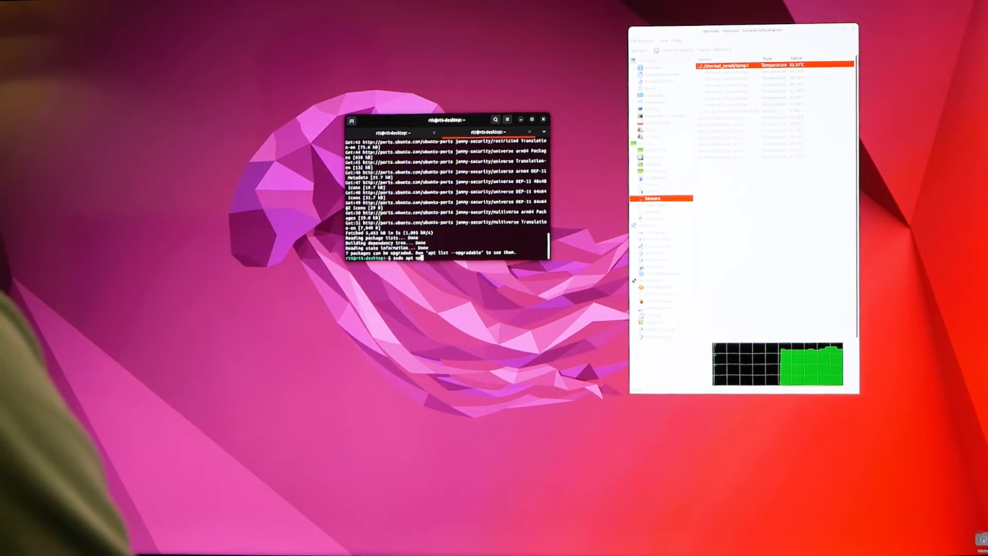
key("Return")
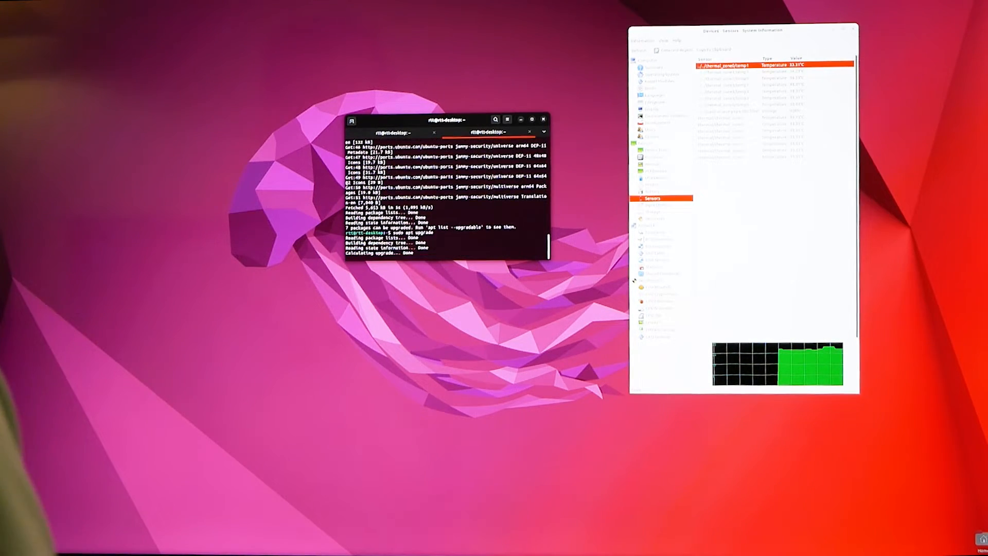
key("Return")
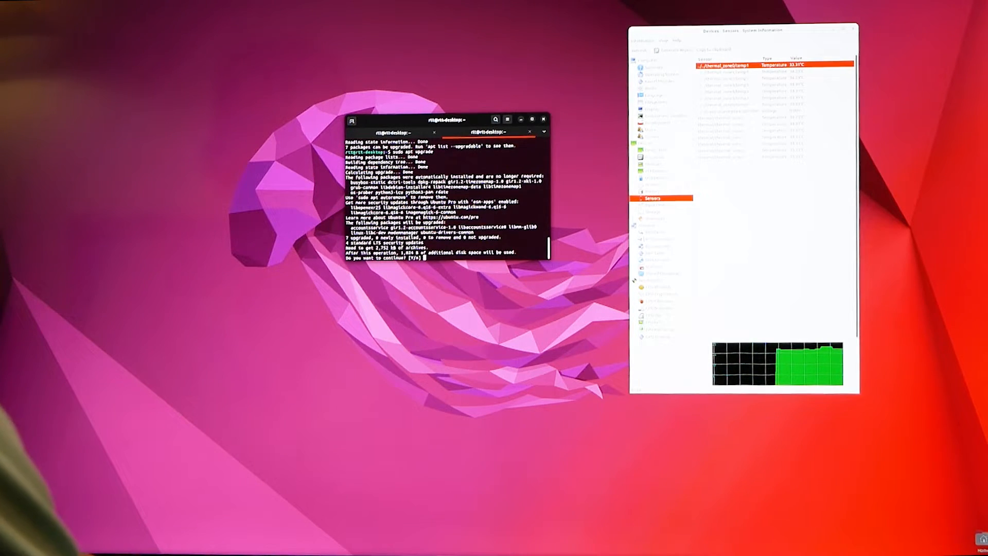
type("y")
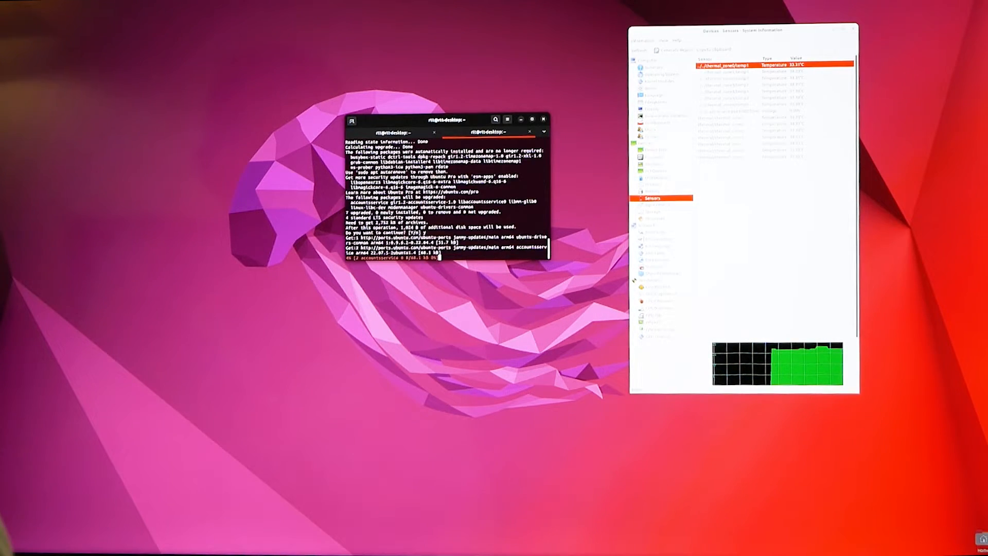